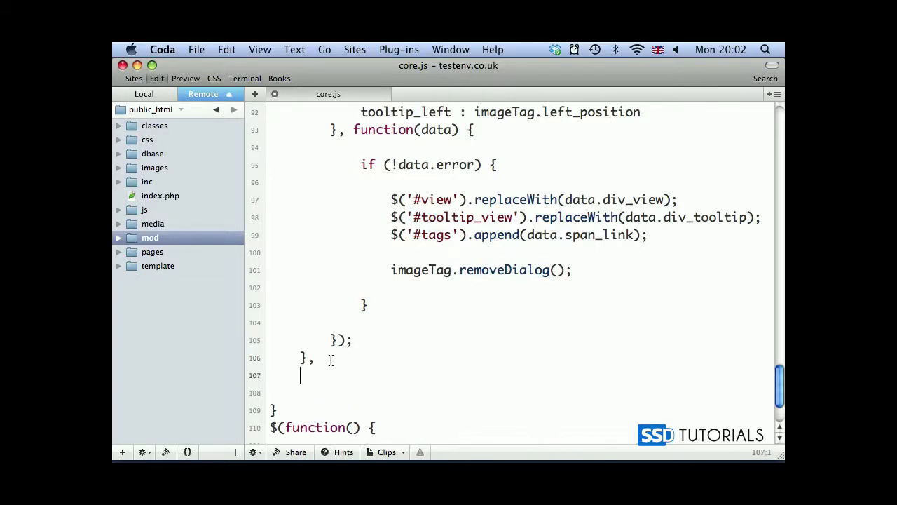
Write removeDialog as a function calling $('.outline').remove() and $('.tools').remove()
{"action": "type", "text": "removeDialog"}
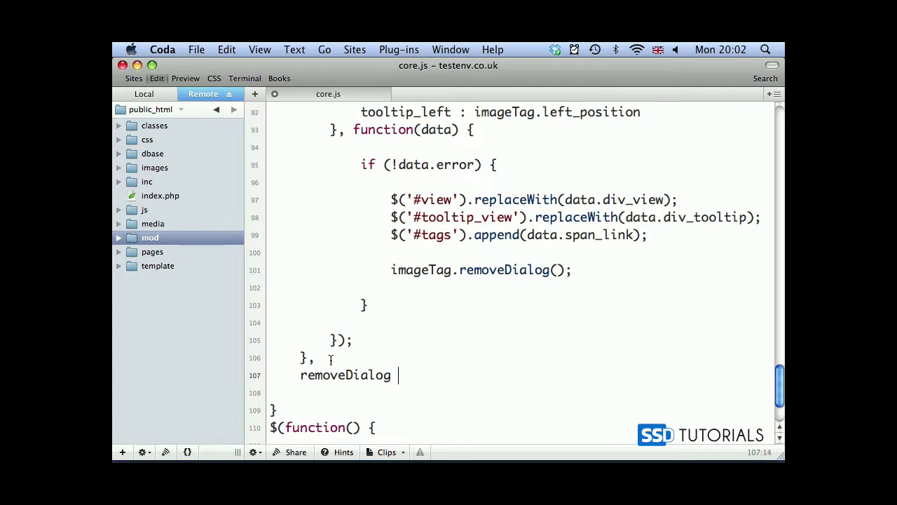
{"action": "type", "text": ": function()"}
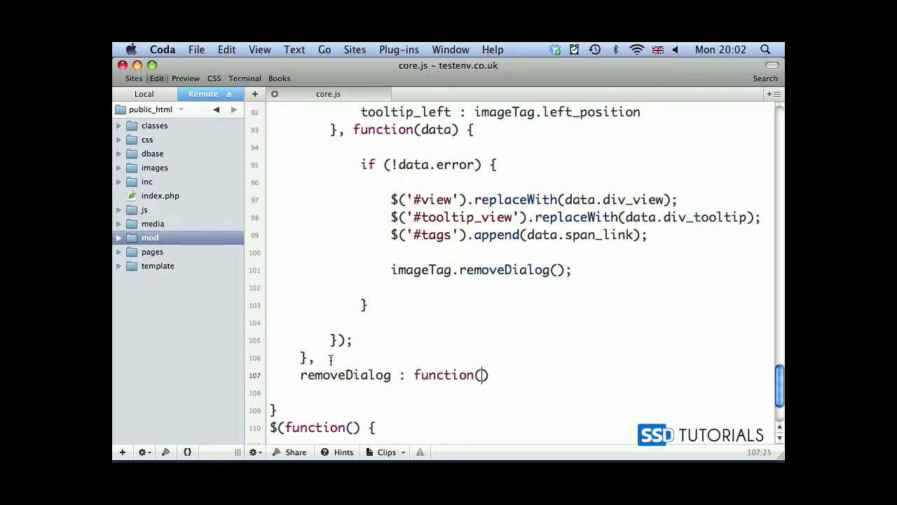
{"action": "type", "text": "{"}
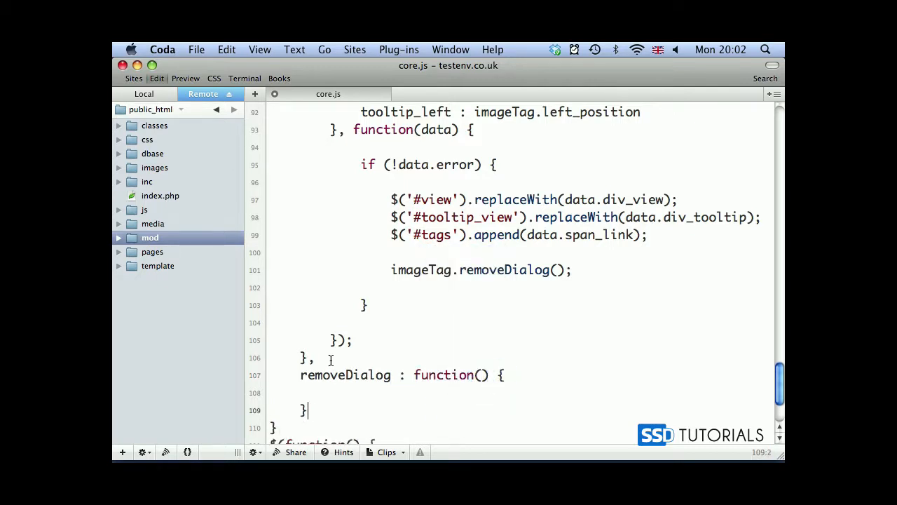
{"action": "type", "text": "$('"}
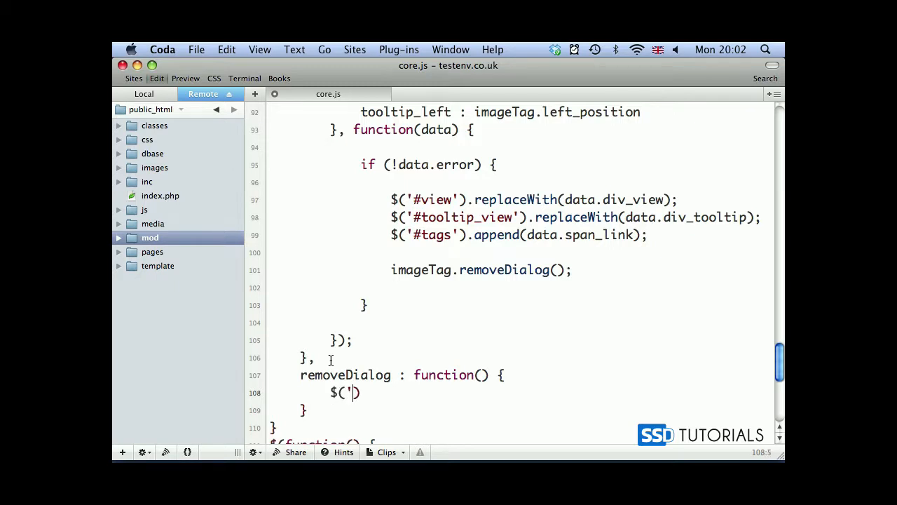
{"action": "type", "text": ".outline"}
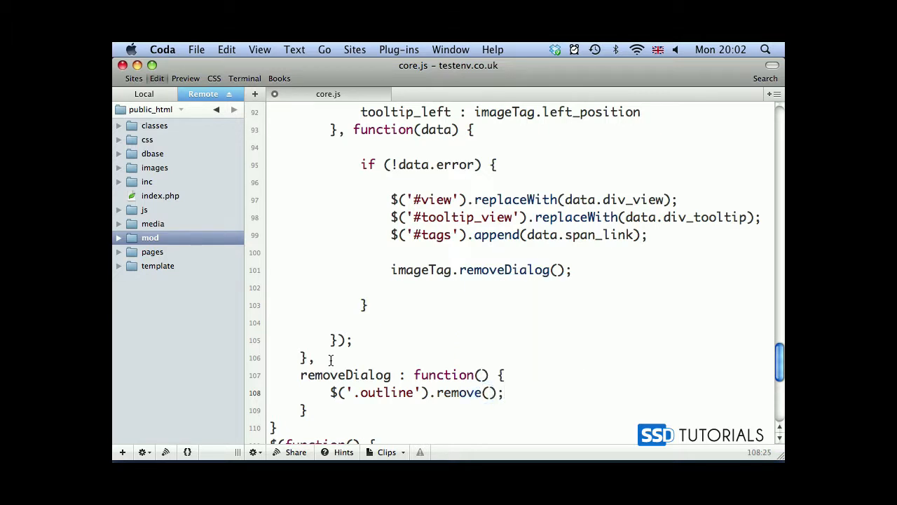
{"action": "type", "text": "$(')"}
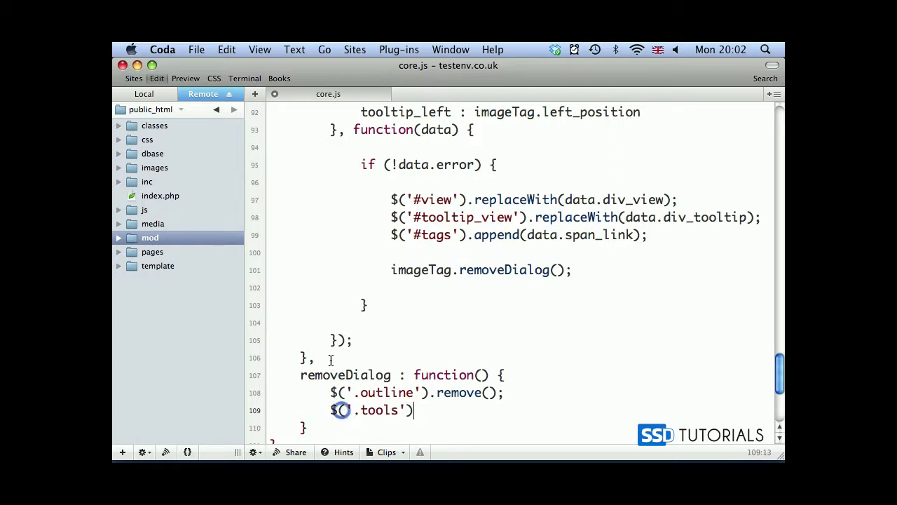
{"action": "type", "text": ".remove("}
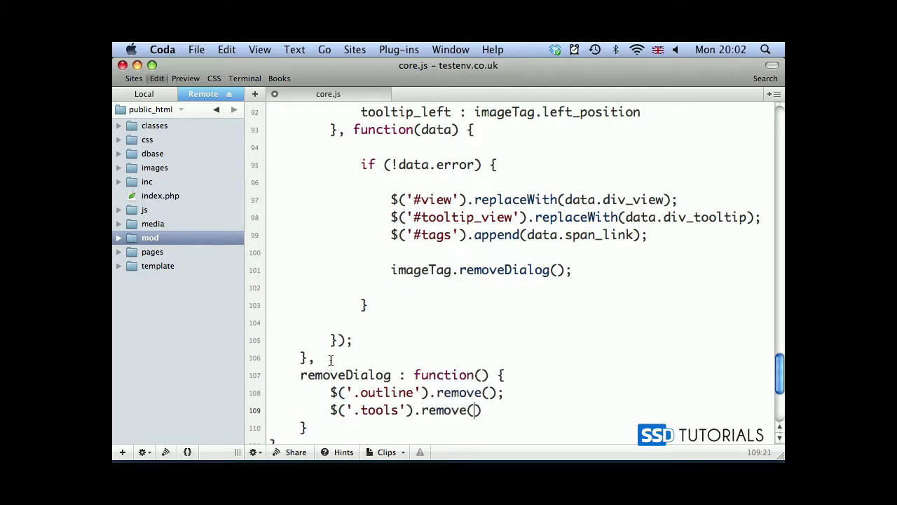
{"action": "type", "text": ");"}
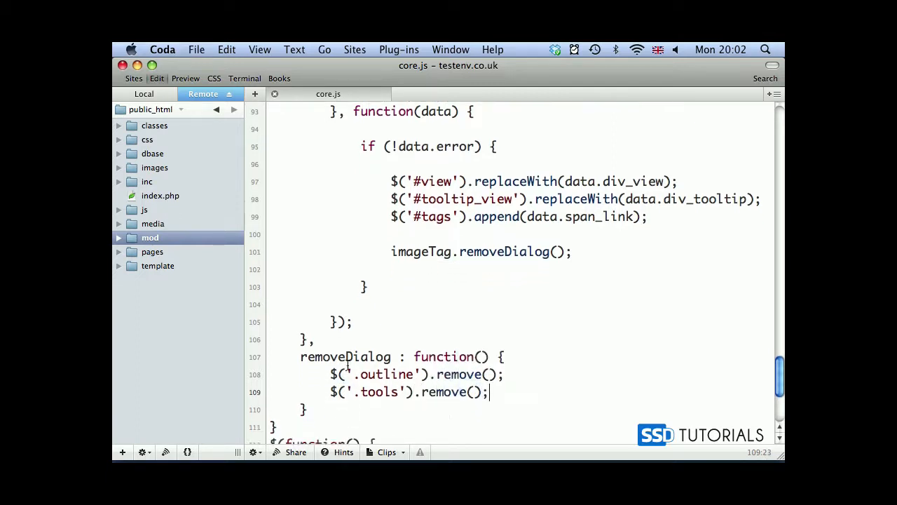
Add blank lines below the '#image img' click handler inside the ready block
{"action": "scroll", "scroll_direction": "down", "scroll_amount": 3}
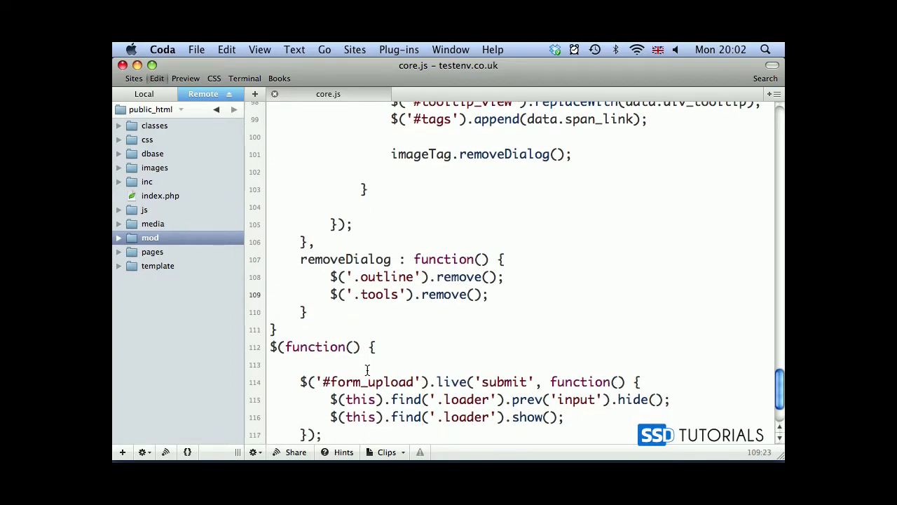
{"action": "left_click", "coordinate": [490, 294]}
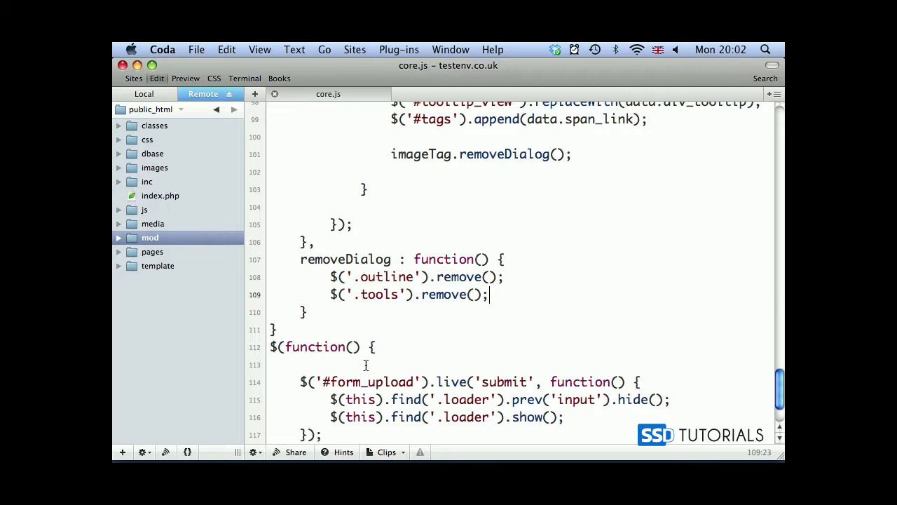
{"action": "scroll", "scroll_direction": "down", "scroll_amount": 3}
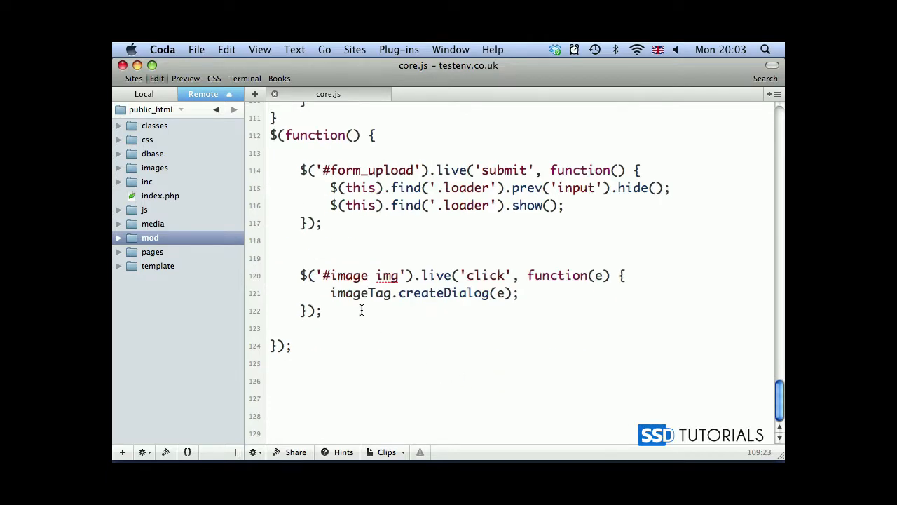
{"action": "left_click", "coordinate": [322, 310]}
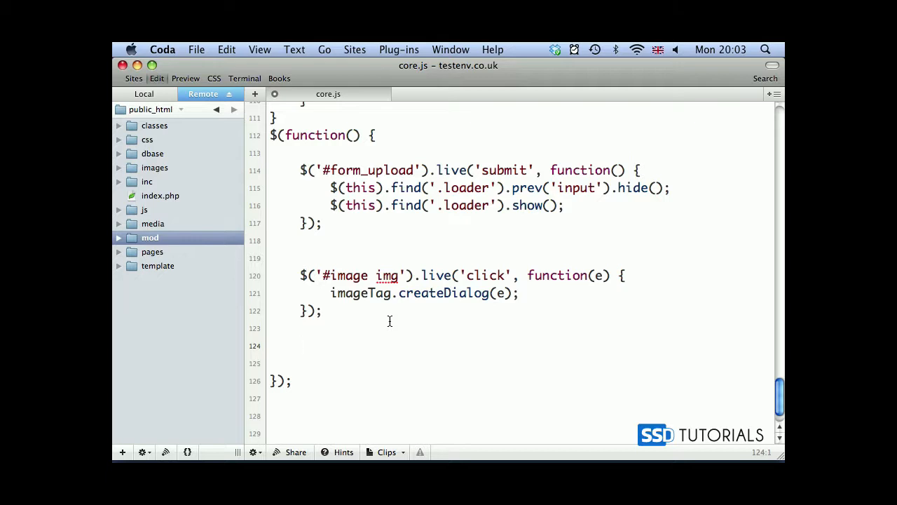
Write $('#saveTag').live('click') calling imageTag.saveTag() and returning false
{"action": "type", "text": "$('#"}
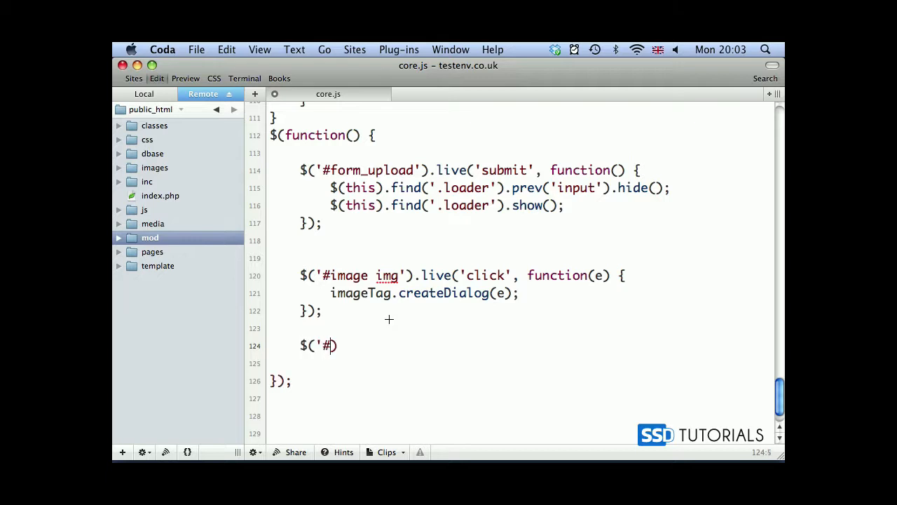
{"action": "type", "text": "saveTag"}
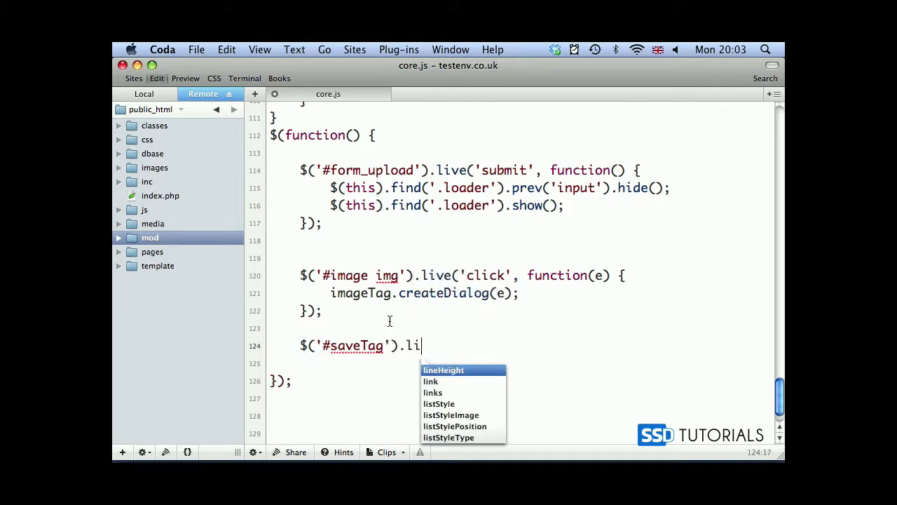
{"action": "type", "text": "ve('click'"}
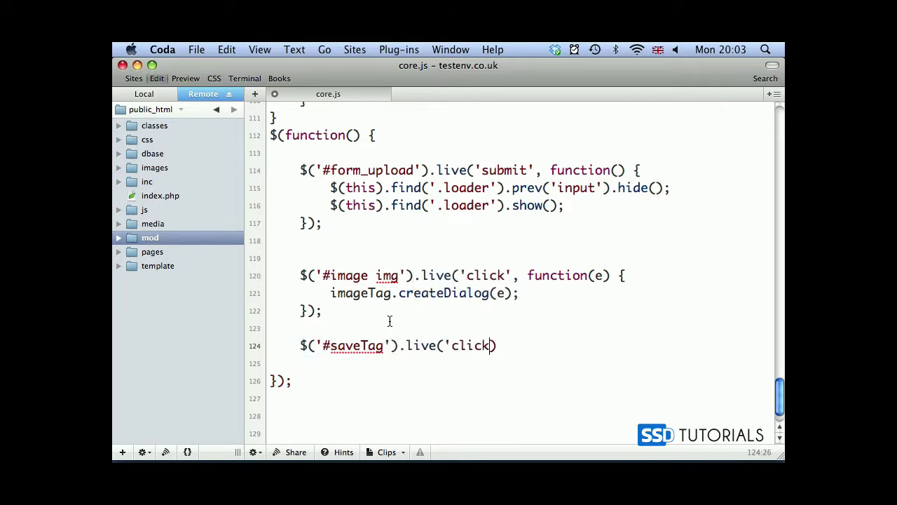
{"action": "type", "text": ", function()"}
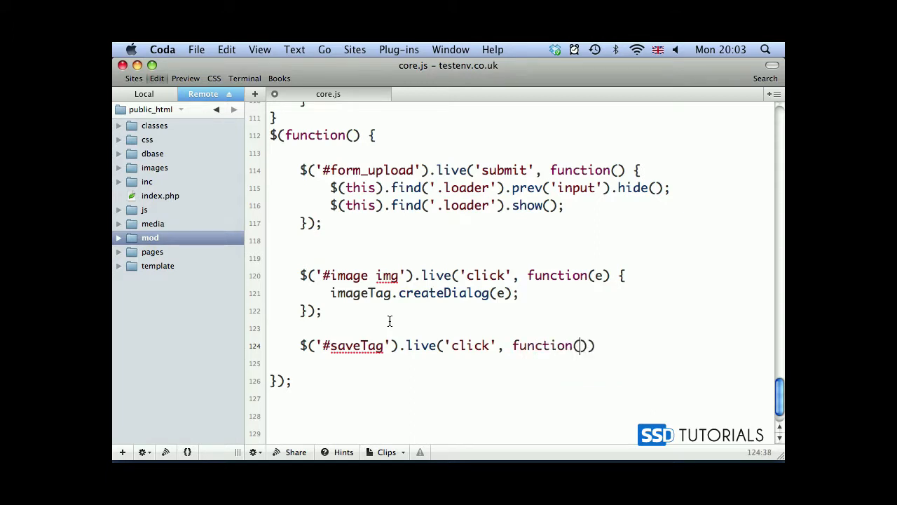
{"action": "type", "text": "{"}
{"action": "type", "text": "});"}
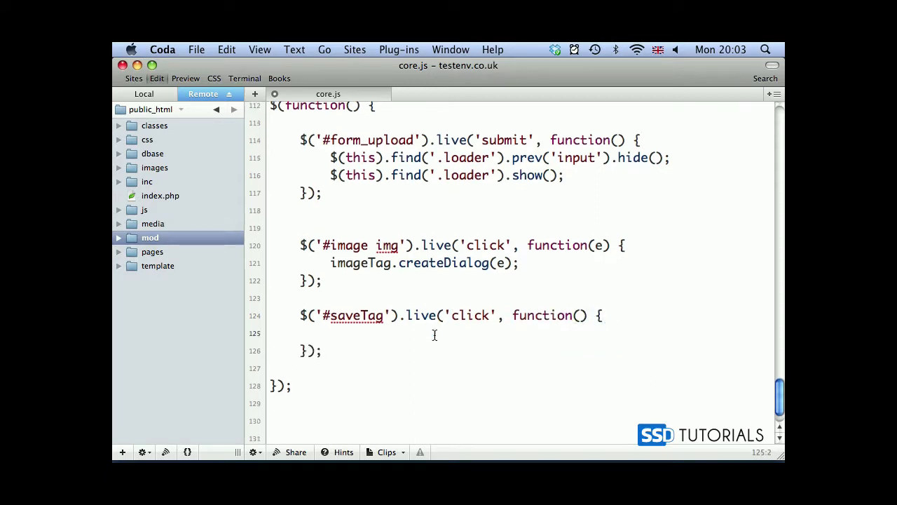
{"action": "type", "text": "imageTag.s"}
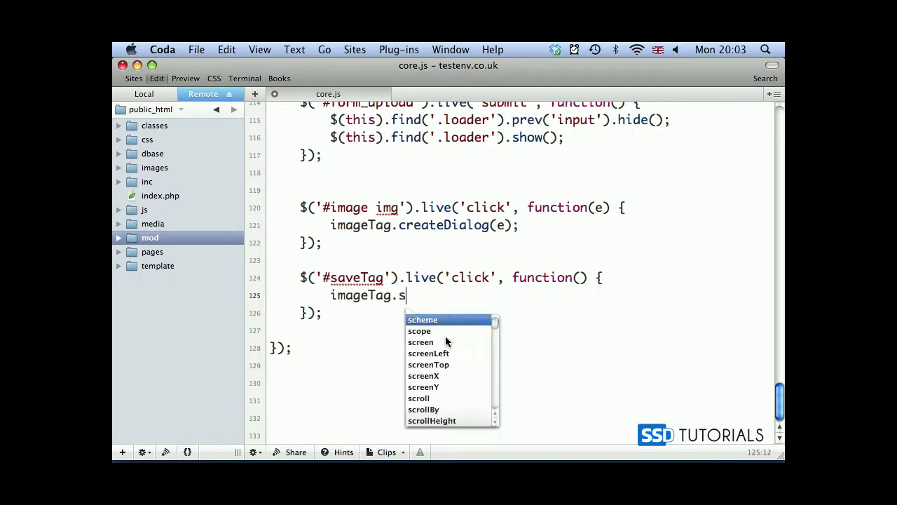
{"action": "type", "text": "aveTag()"}
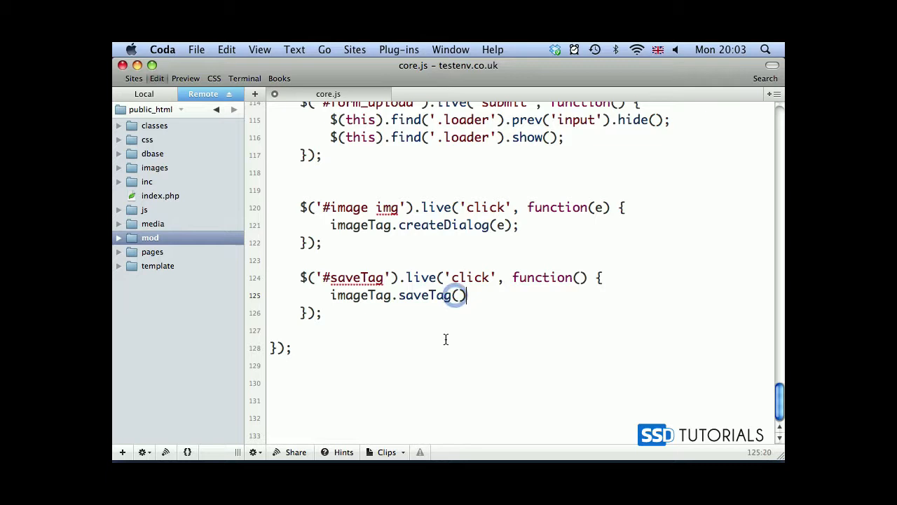
{"action": "type", "text": "return"}
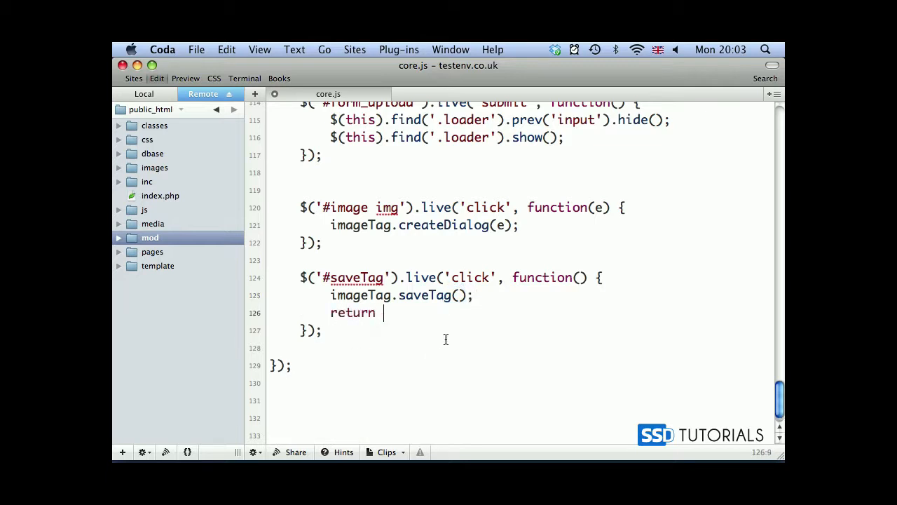
{"action": "type", "text": "false;"}
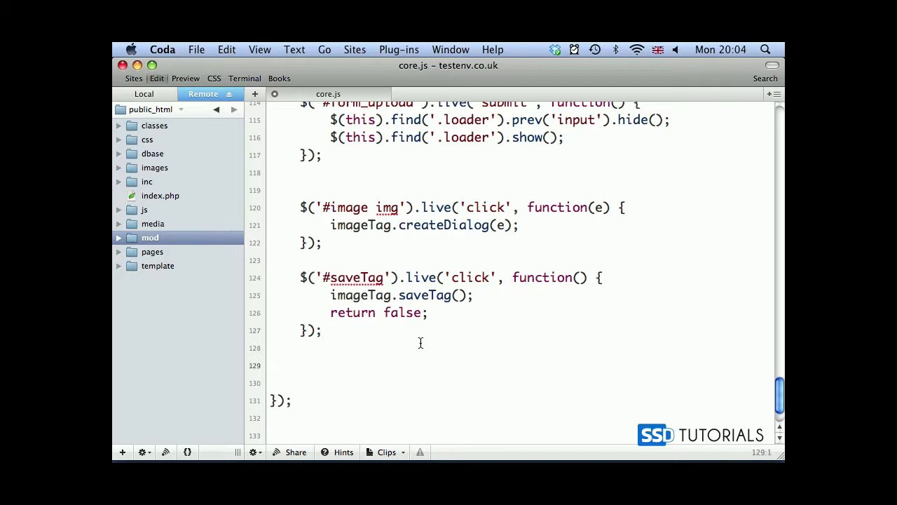
Start a $('#tag-name').live('keypress', function(e)) handler in the ready block
{"action": "left_click", "coordinate": [300, 365]}
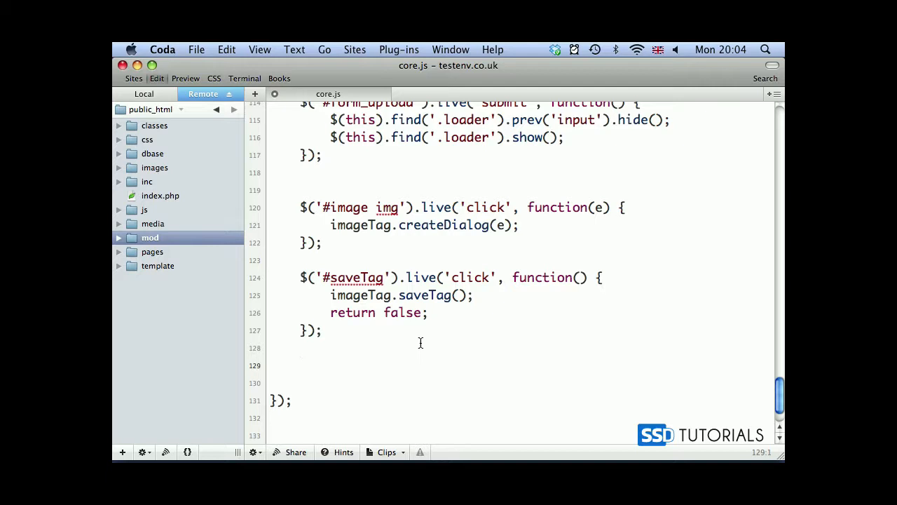
{"action": "type", "text": "$('#"}
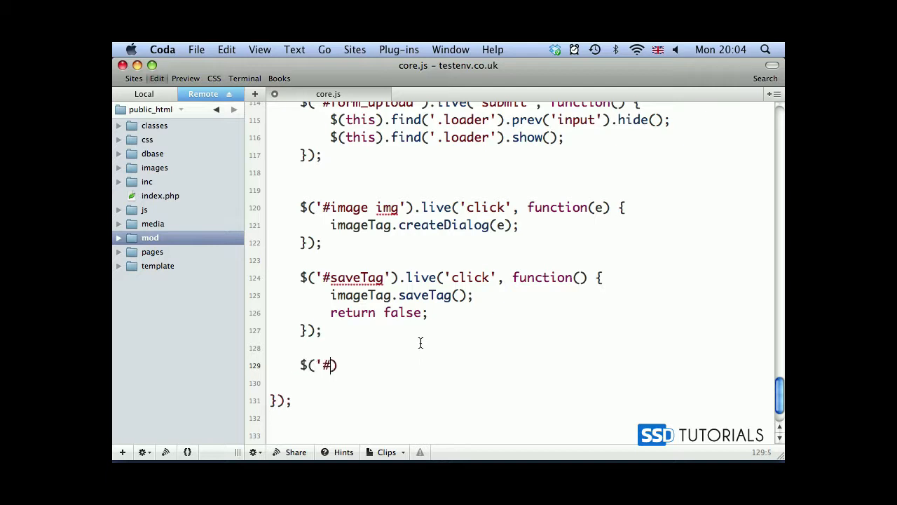
{"action": "type", "text": "tag-name')"}
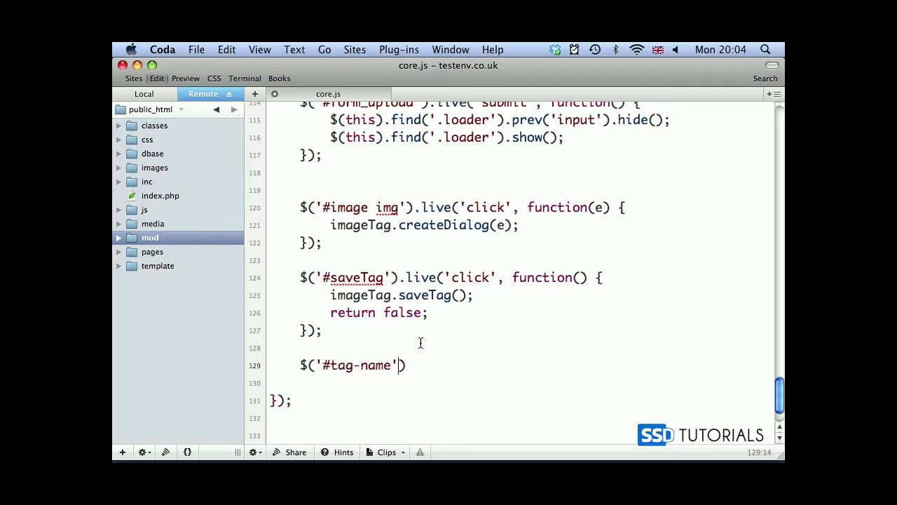
{"action": "type", "text": ".live("}
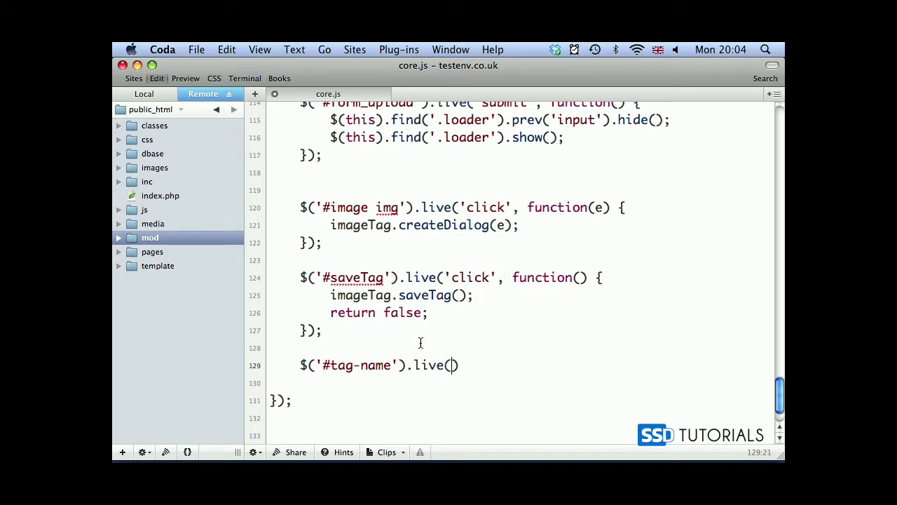
{"action": "type", "text": "'keypress"}
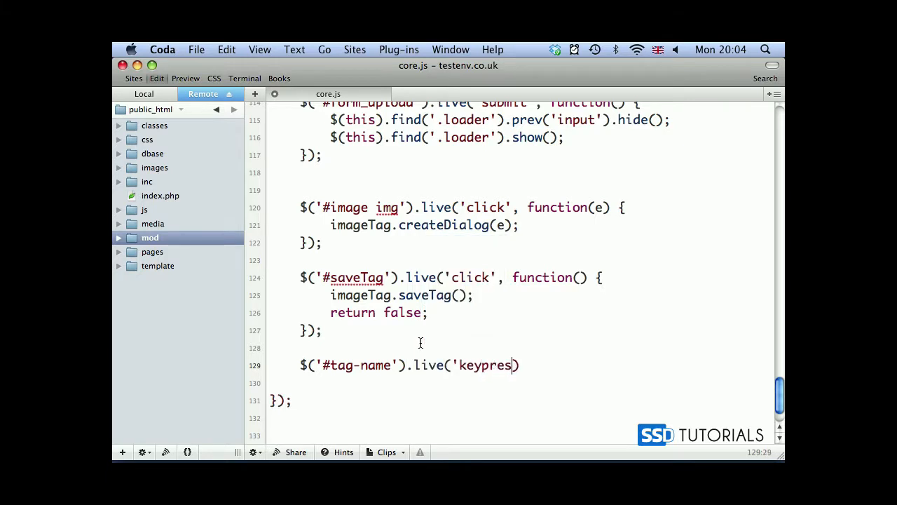
{"action": "type", "text": "', function()"}
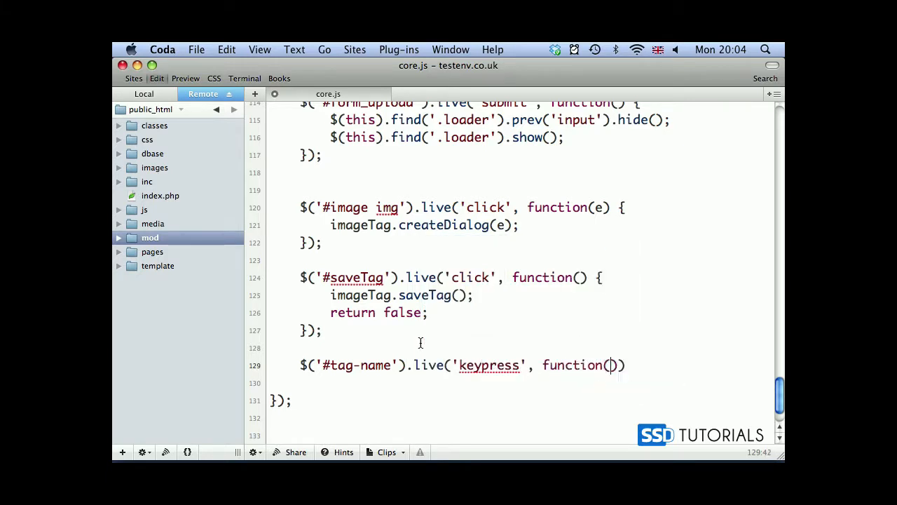
{"action": "type", "text": "e"}
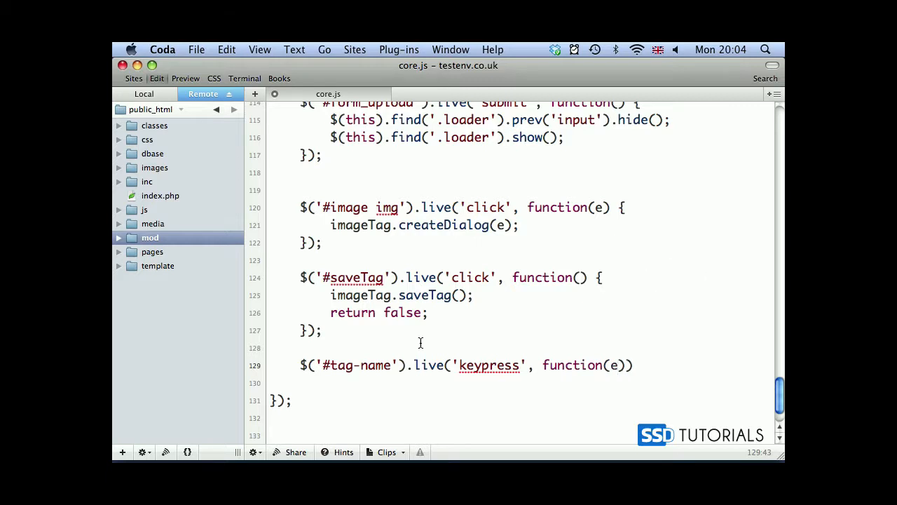
{"action": "type", "text": "{"}
{"action": "type", "text": "});"}
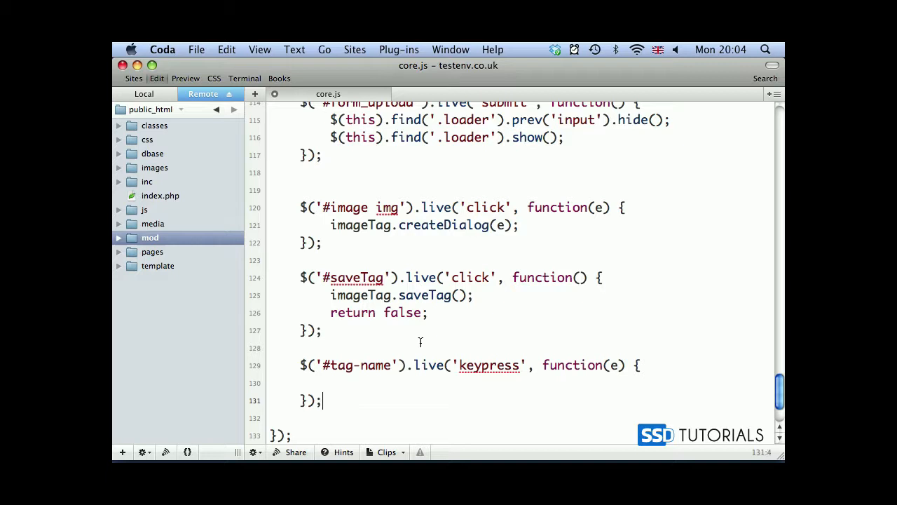
Inside if (e.which == 13), call imageTag.saveTag() and return false
{"action": "type", "text": "if ()"}
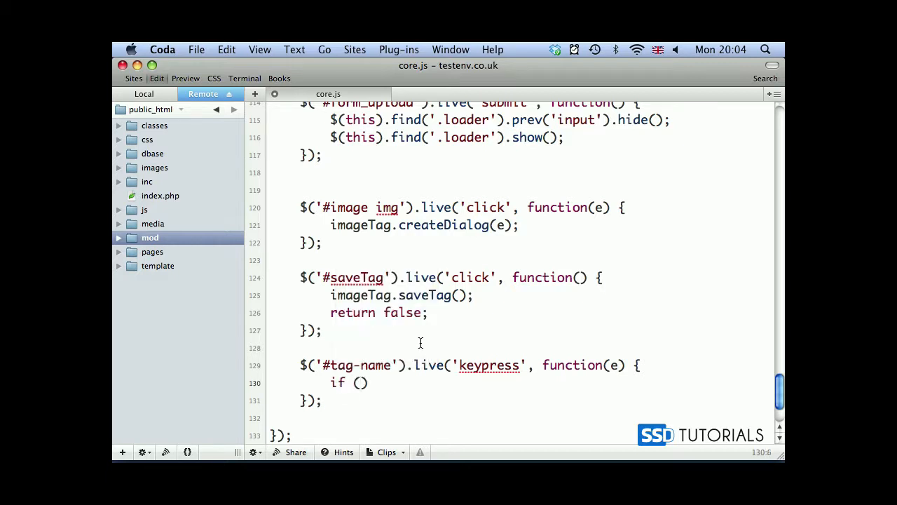
{"action": "type", "text": "e.which"}
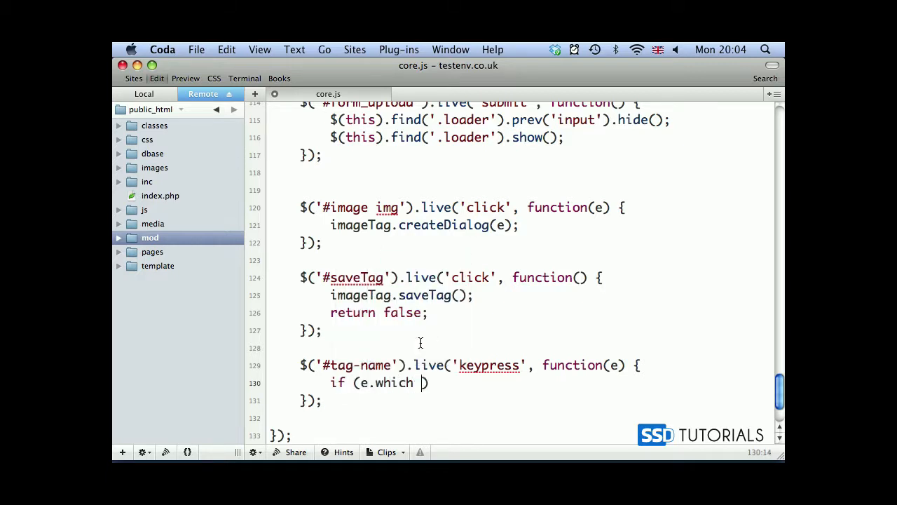
{"action": "type", "text": "== 13"}
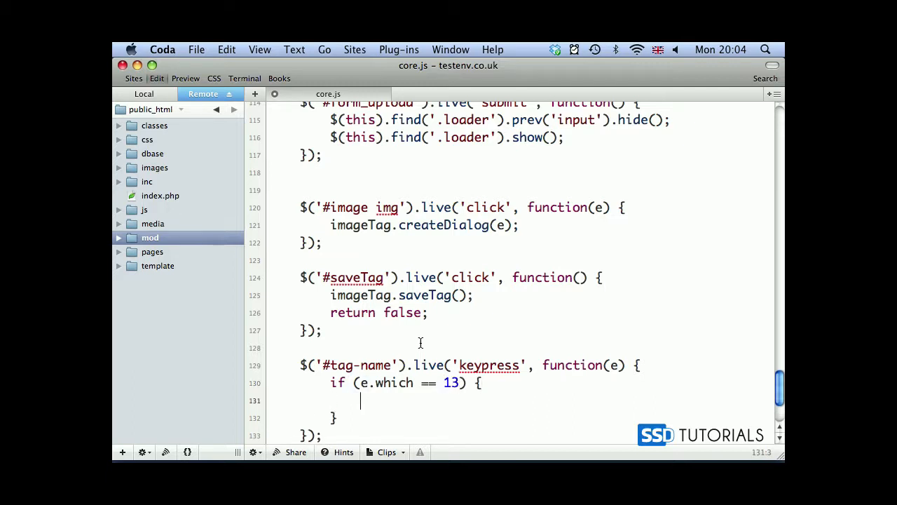
{"action": "scroll", "scroll_direction": "down", "scroll_amount": 3}
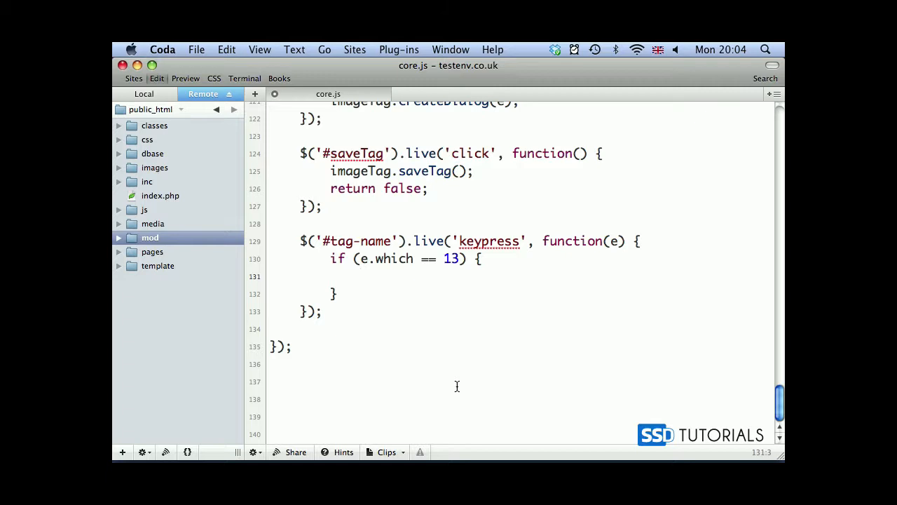
{"action": "left_click_drag", "start_coordinate": [330, 171], "coordinate": [427, 188]}
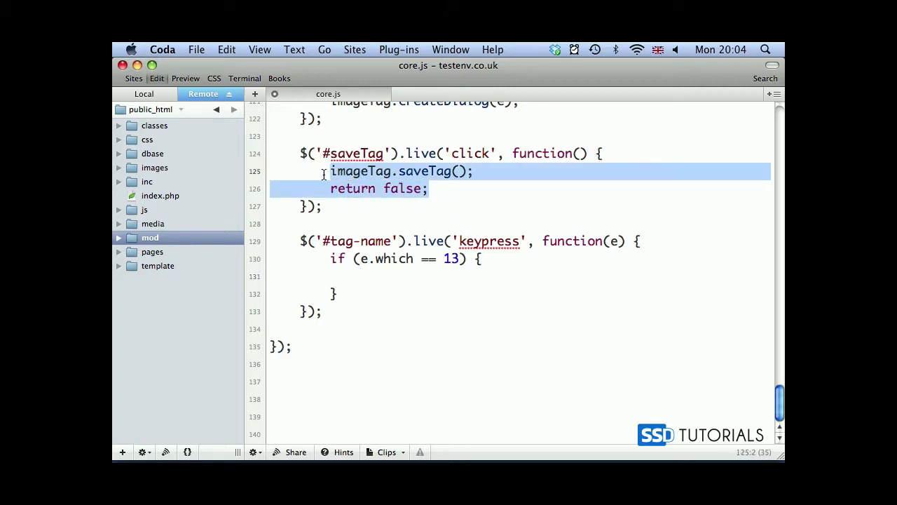
{"action": "type", "text": "imageTag.saveTag();"}
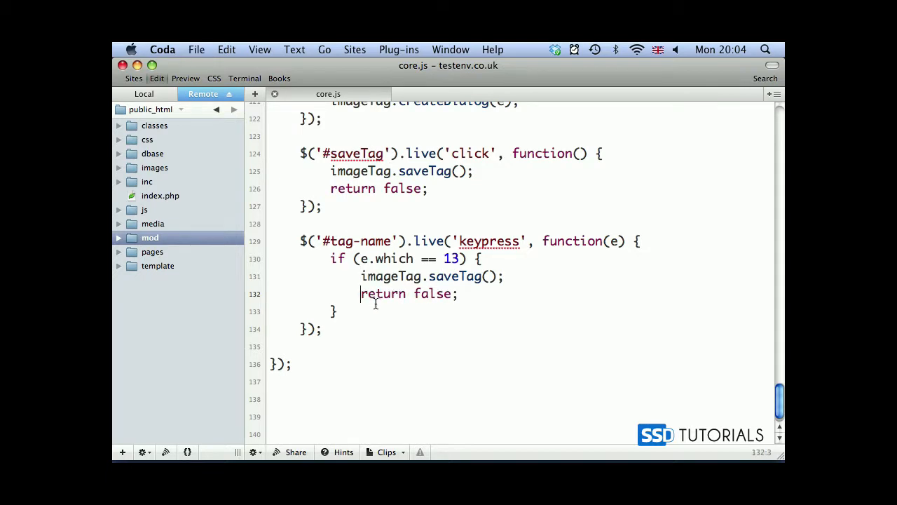
{"action": "left_click", "coordinate": [196, 49]}
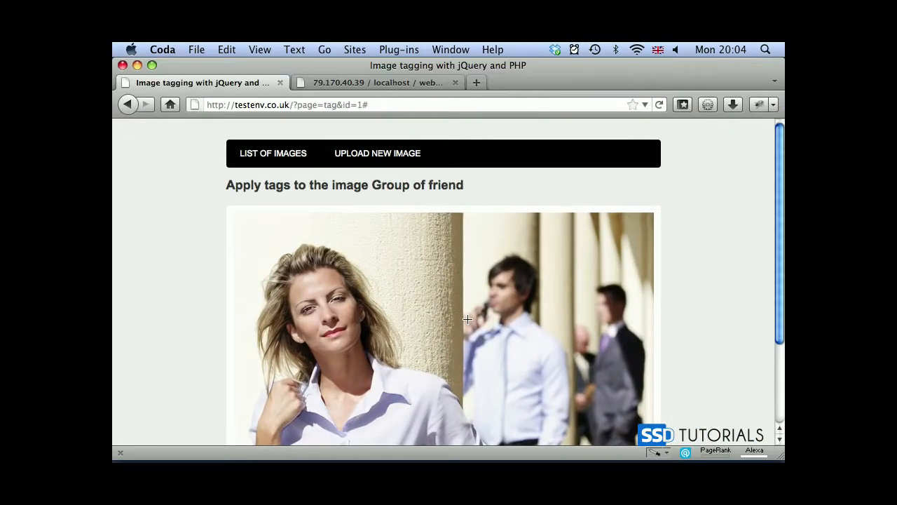
Draw a tag frame on the woman's face, enter Amanda, and check the empty phpMyAdmin tags table
{"action": "left_click_drag", "start_coordinate": [287, 280], "coordinate": [361, 347]}
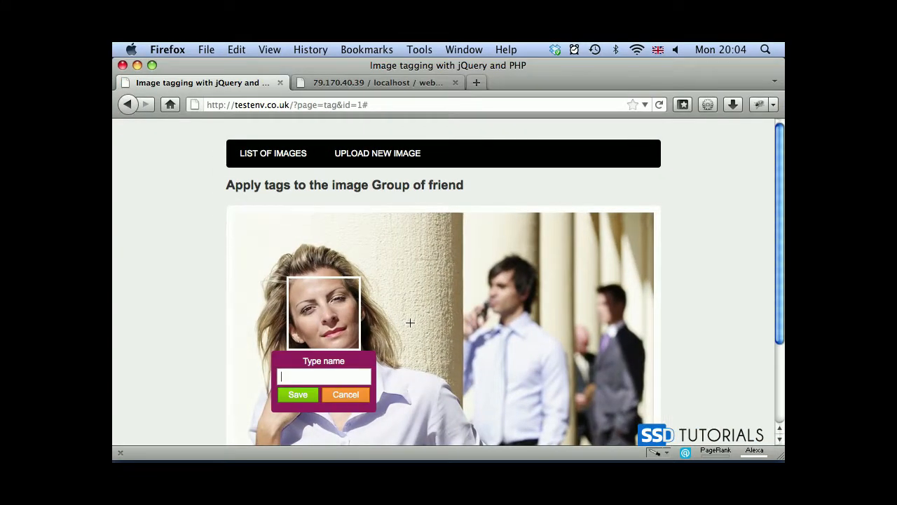
{"action": "type", "text": "Amanda"}
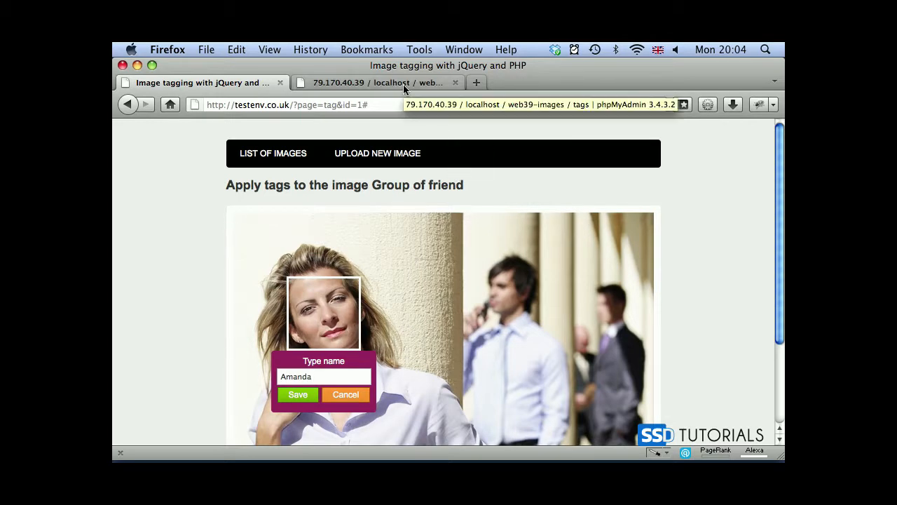
{"action": "left_click", "coordinate": [379, 82]}
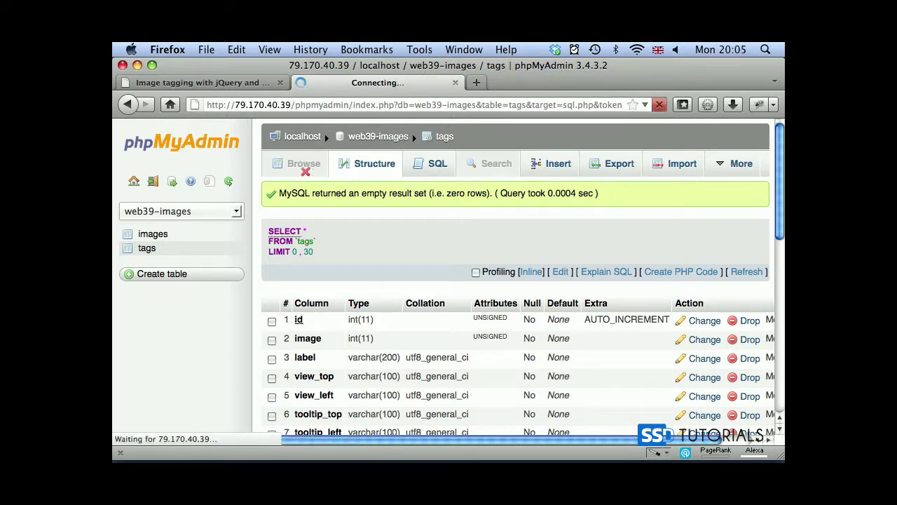
{"action": "left_click", "coordinate": [203, 82]}
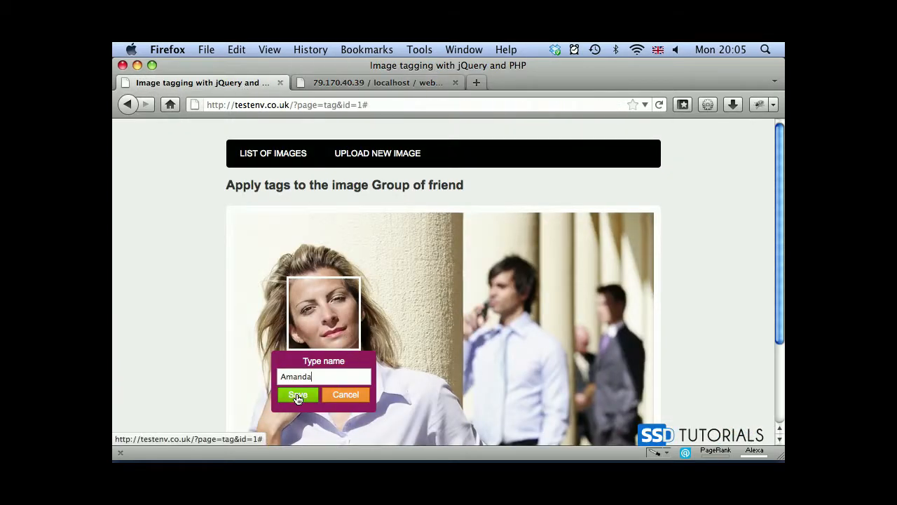
{"action": "mouse_move", "coordinate": [354, 337]}
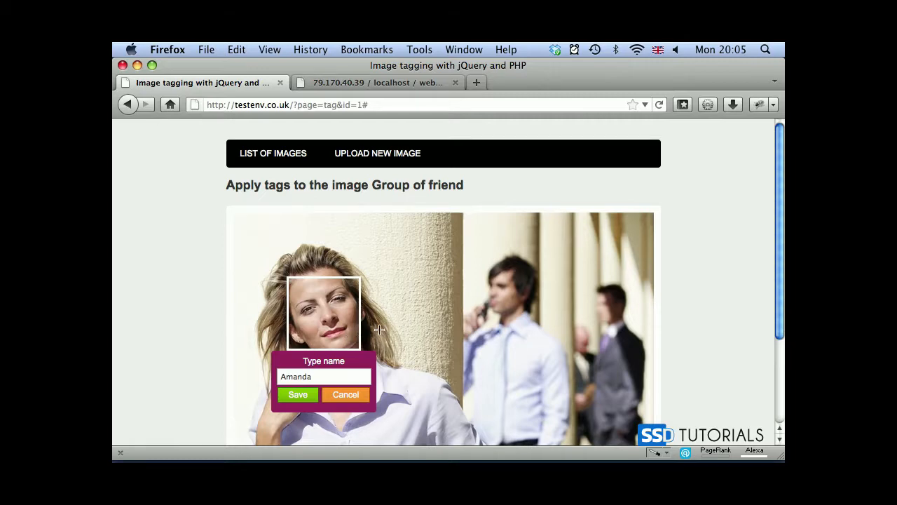
{"action": "mouse_move", "coordinate": [360, 240]}
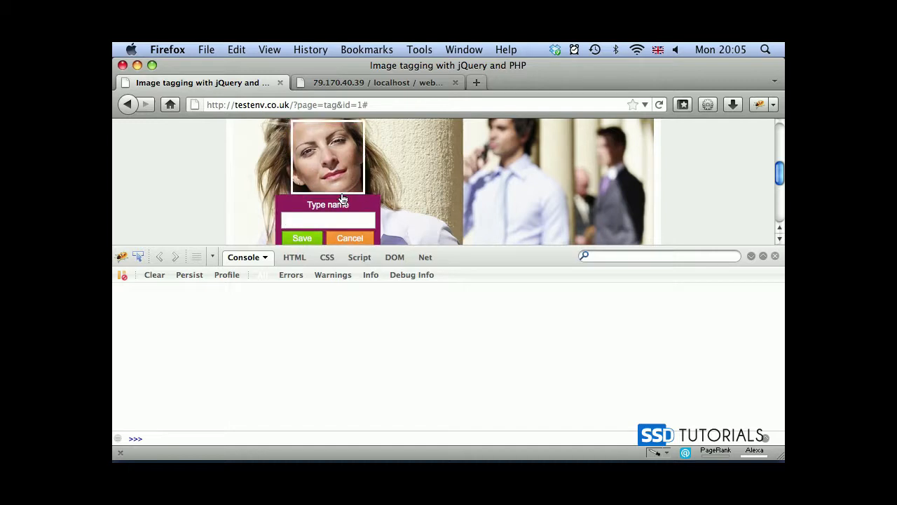
Enter Amanda in the tag box and save it with Enter, sending the add-tag.php request
{"action": "type", "text": "A"}
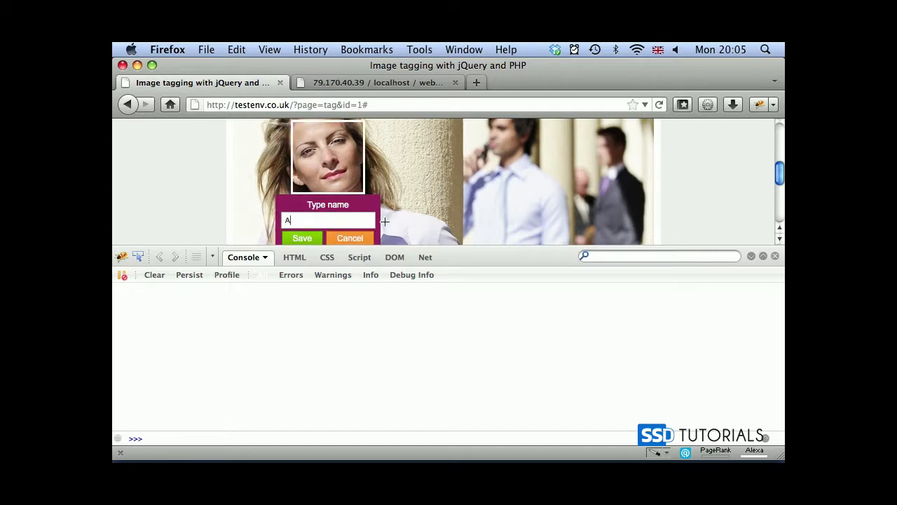
{"action": "type", "text": "manda"}
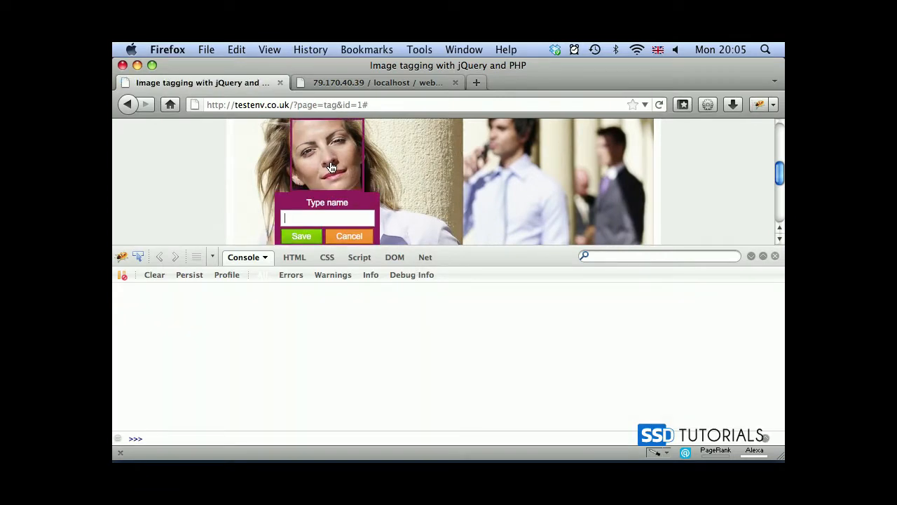
{"action": "type", "text": "Amanda"}
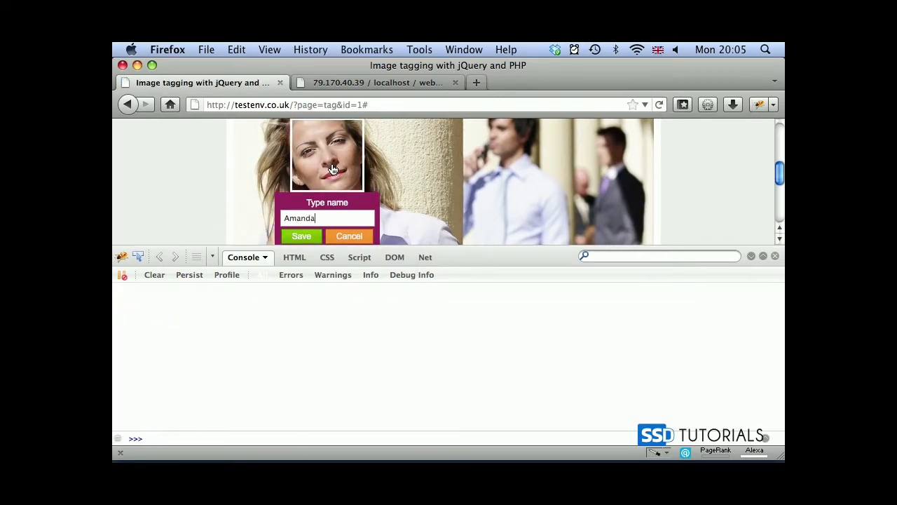
{"action": "left_click", "coordinate": [300, 236]}
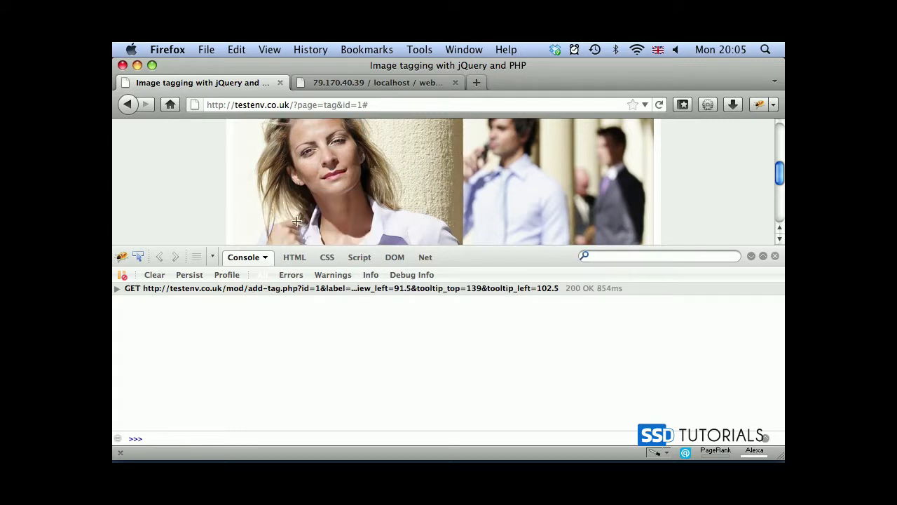
{"action": "mouse_move", "coordinate": [323, 163]}
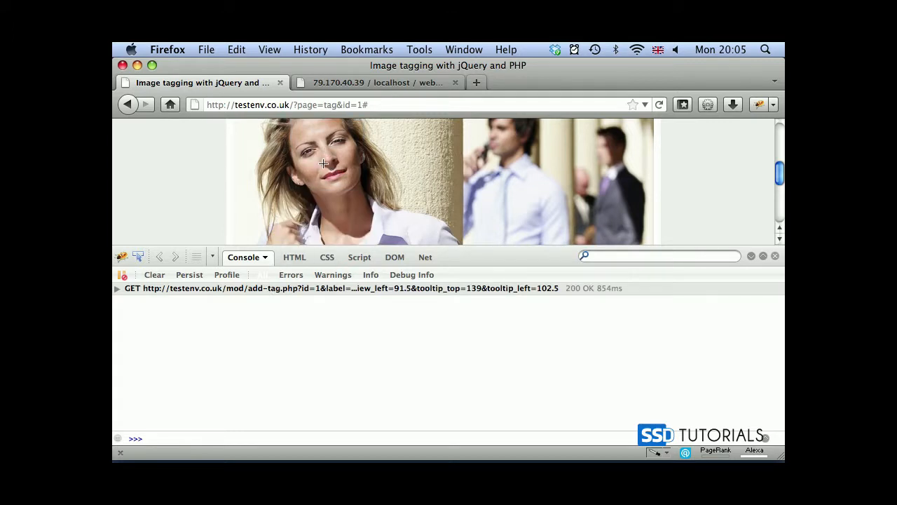
{"action": "mouse_move", "coordinate": [303, 162]}
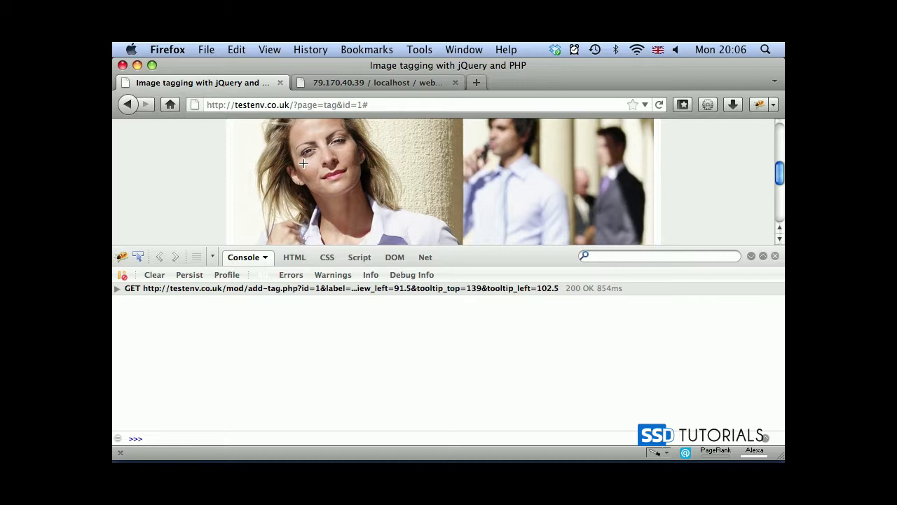
{"action": "mouse_move", "coordinate": [118, 298]}
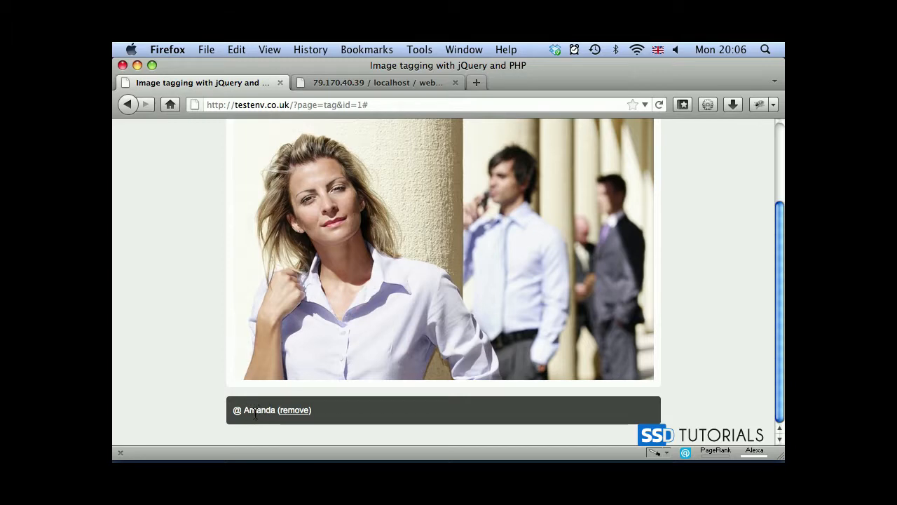
Browse the tags table in phpMyAdmin to see the Amanda row for image 1
{"action": "left_click", "coordinate": [379, 82]}
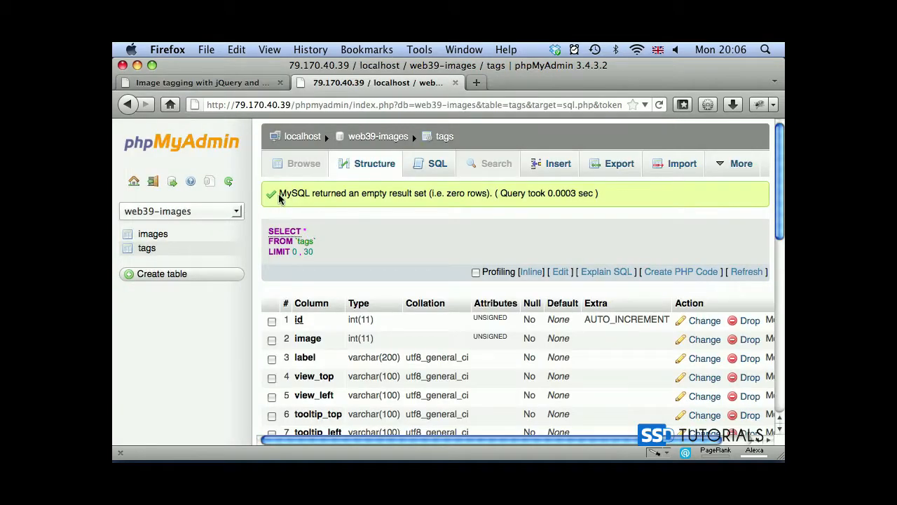
{"action": "left_click", "coordinate": [304, 164]}
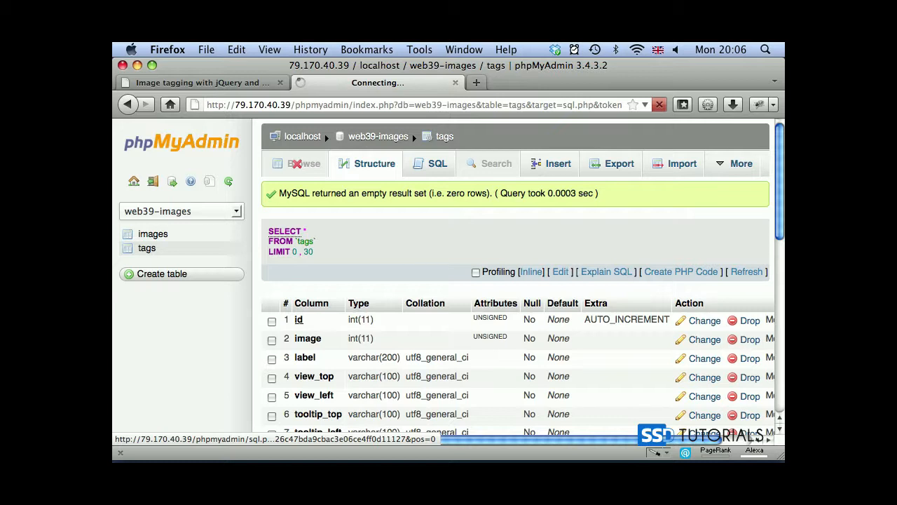
{"action": "left_click", "coordinate": [304, 163]}
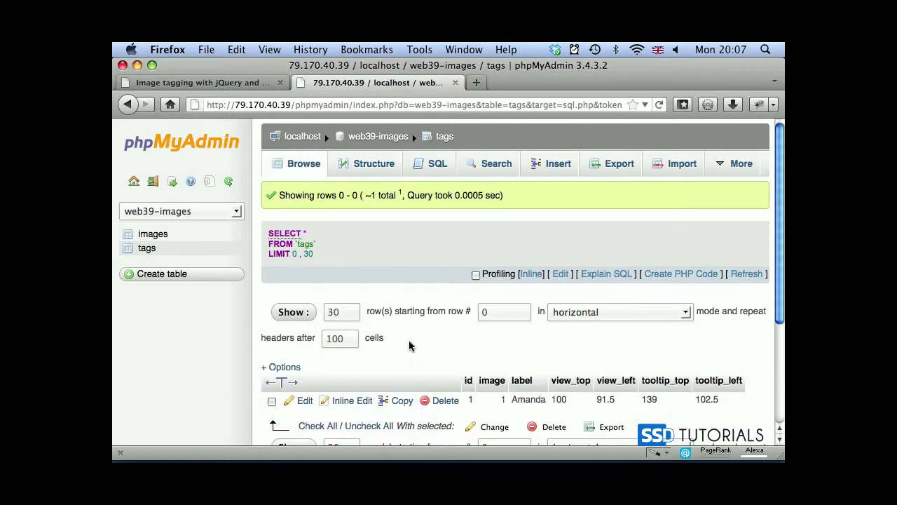
{"action": "mouse_move", "coordinate": [549, 401]}
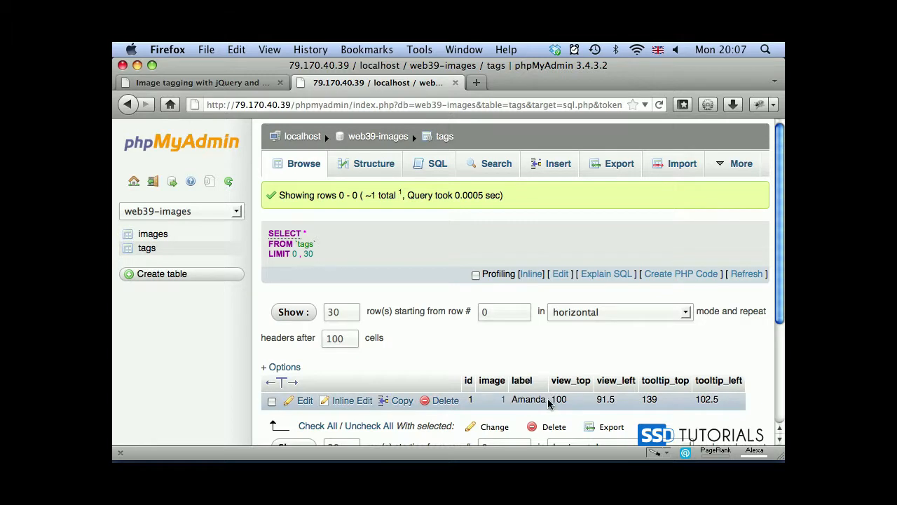
{"action": "mouse_move", "coordinate": [569, 403]}
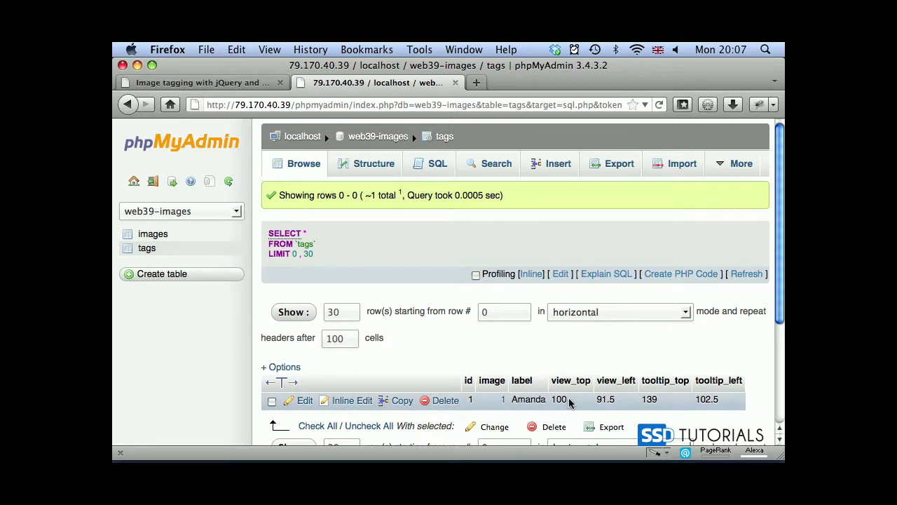
{"action": "mouse_move", "coordinate": [706, 399]}
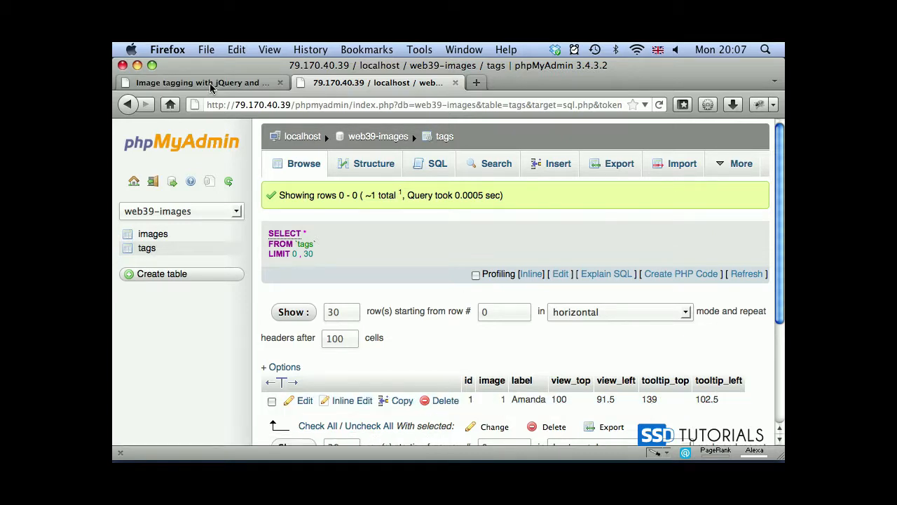
Return to the image tagging page showing the saved '@ Amanda' tag
{"action": "left_click", "coordinate": [203, 82]}
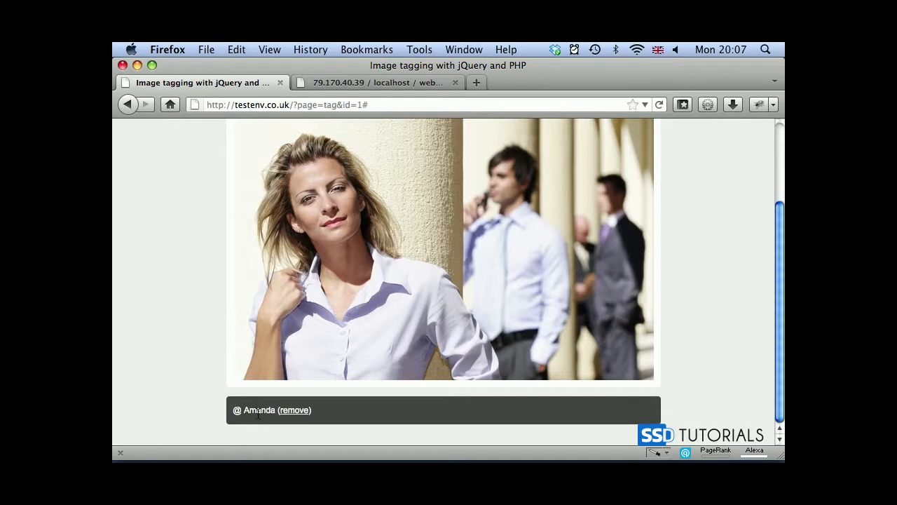
{"action": "mouse_move", "coordinate": [375, 295]}
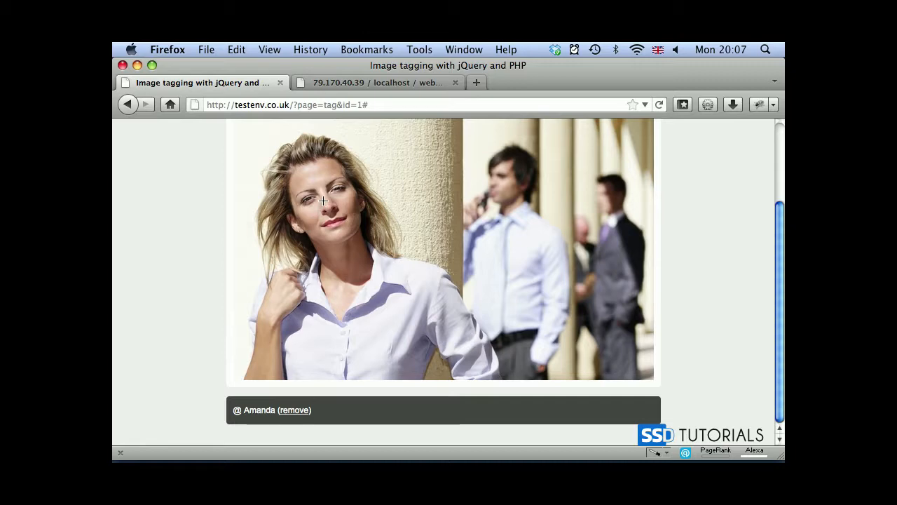
{"action": "mouse_move", "coordinate": [325, 215]}
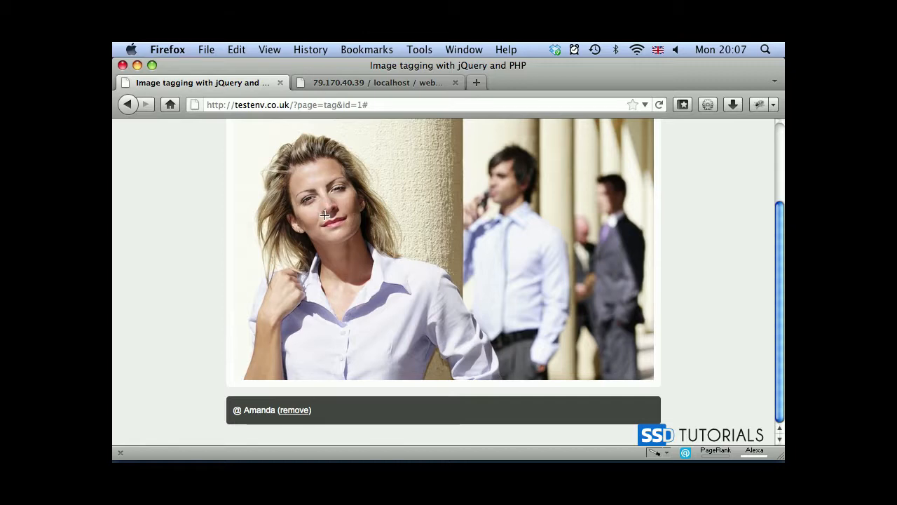
{"action": "mouse_move", "coordinate": [401, 276]}
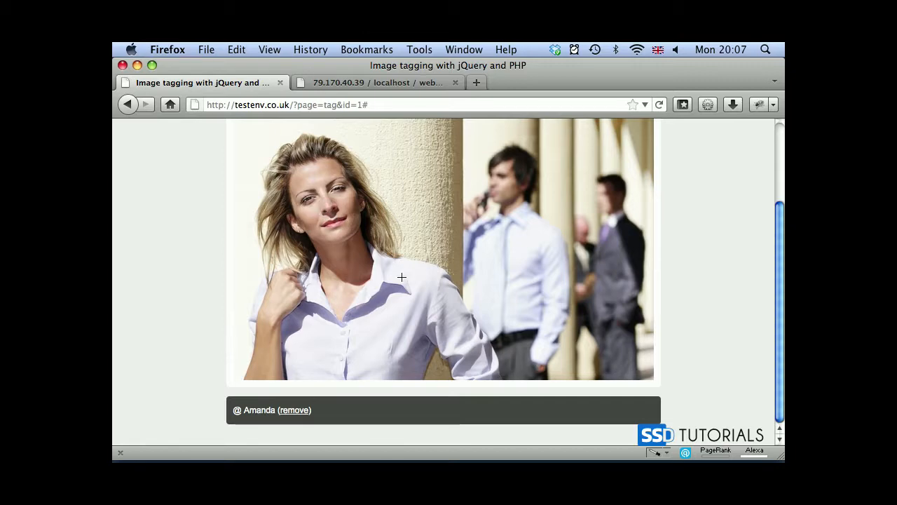